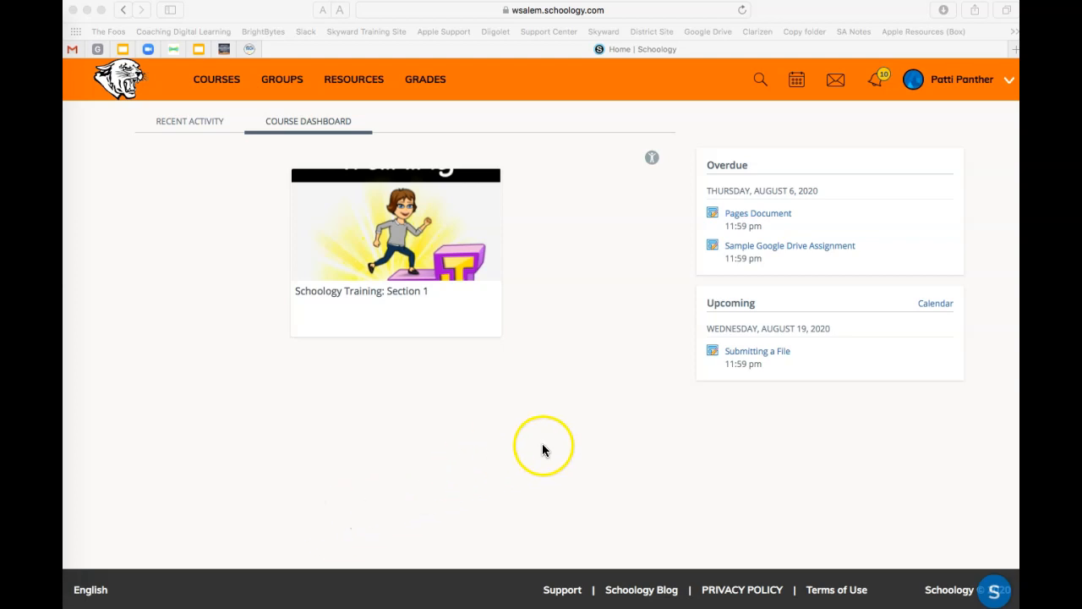
pyautogui.moveTo(697, 332)
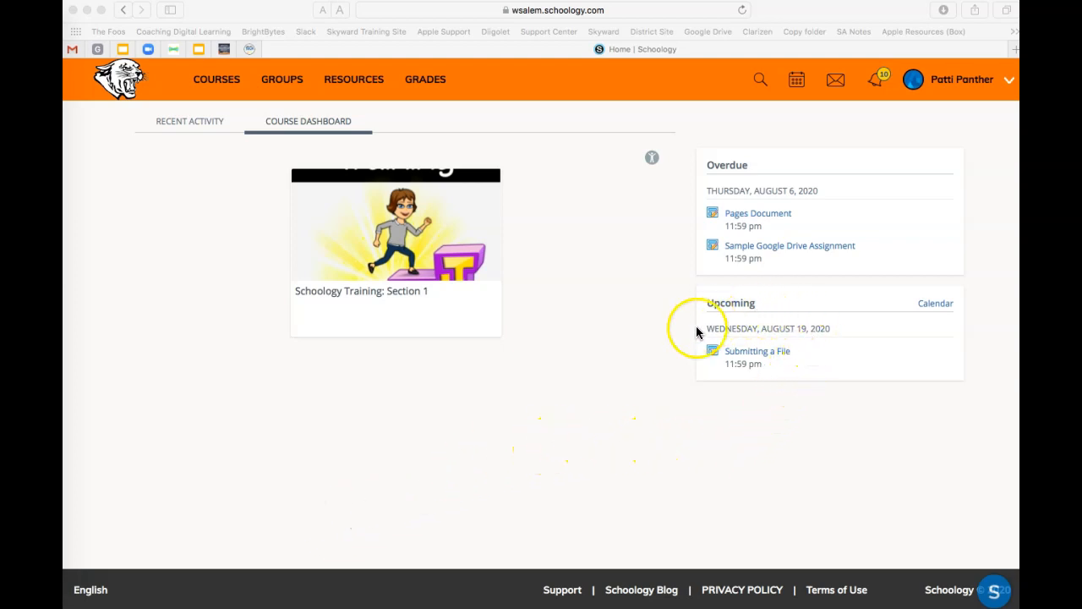
pyautogui.moveTo(756, 355)
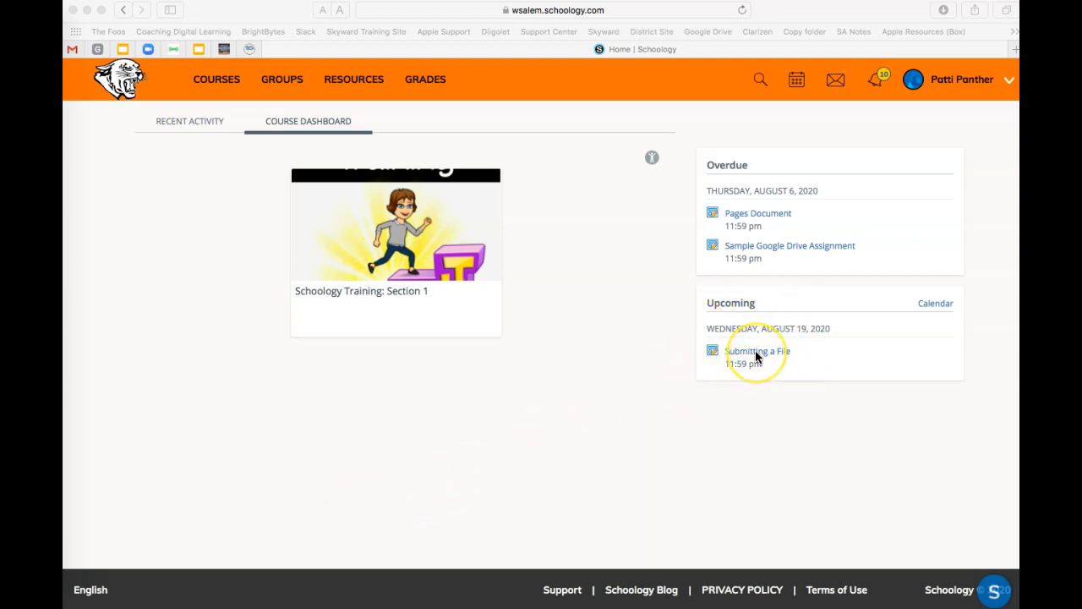
pyautogui.moveTo(804, 135)
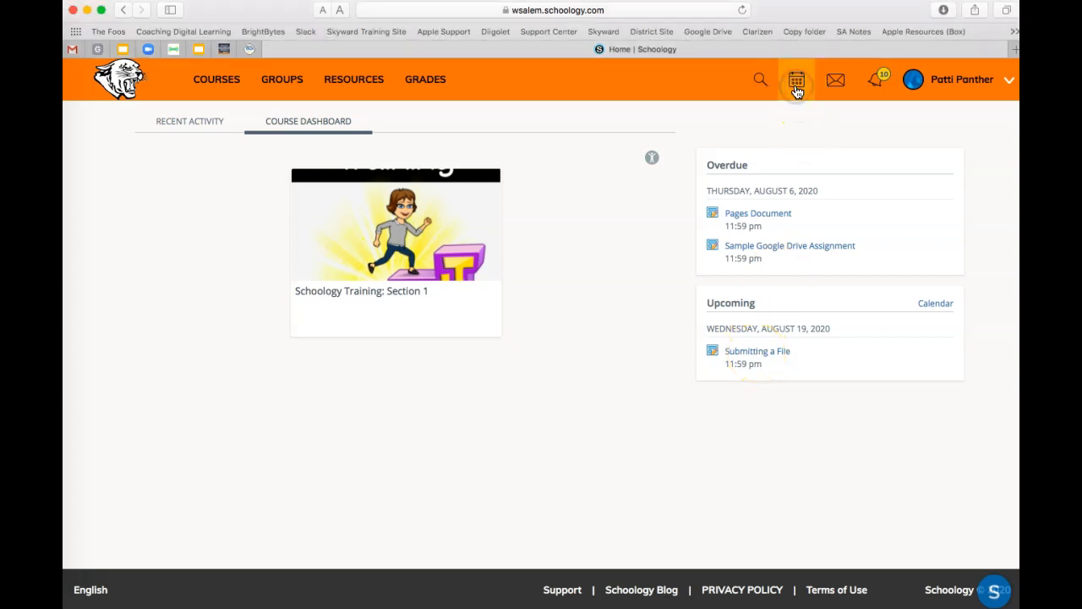
# Find Submitting a File on the calendar and open that assignment.
pyautogui.click(795, 78)
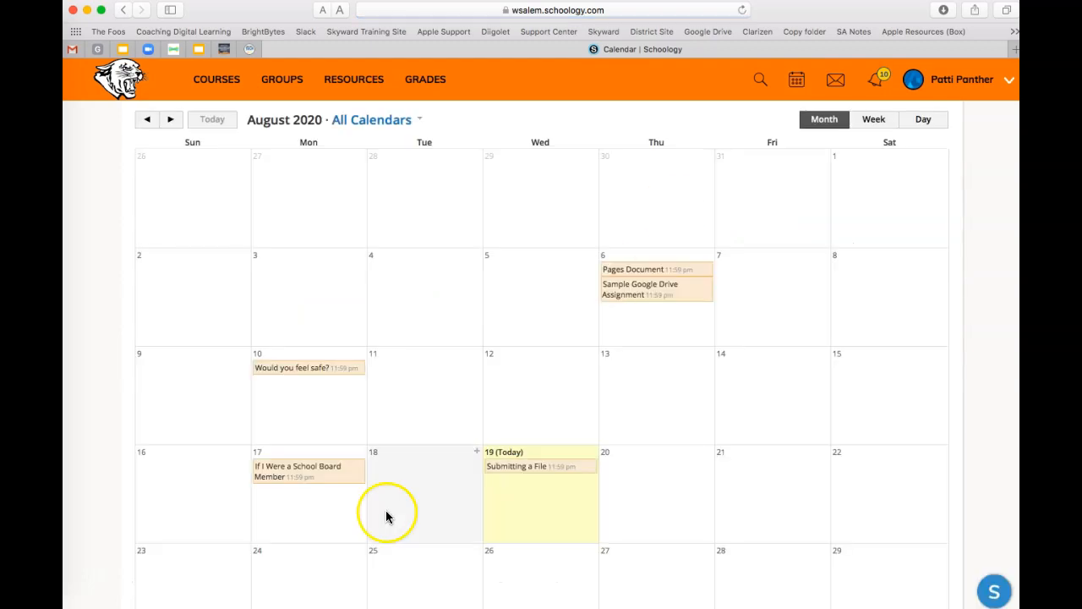
pyautogui.moveTo(515, 467)
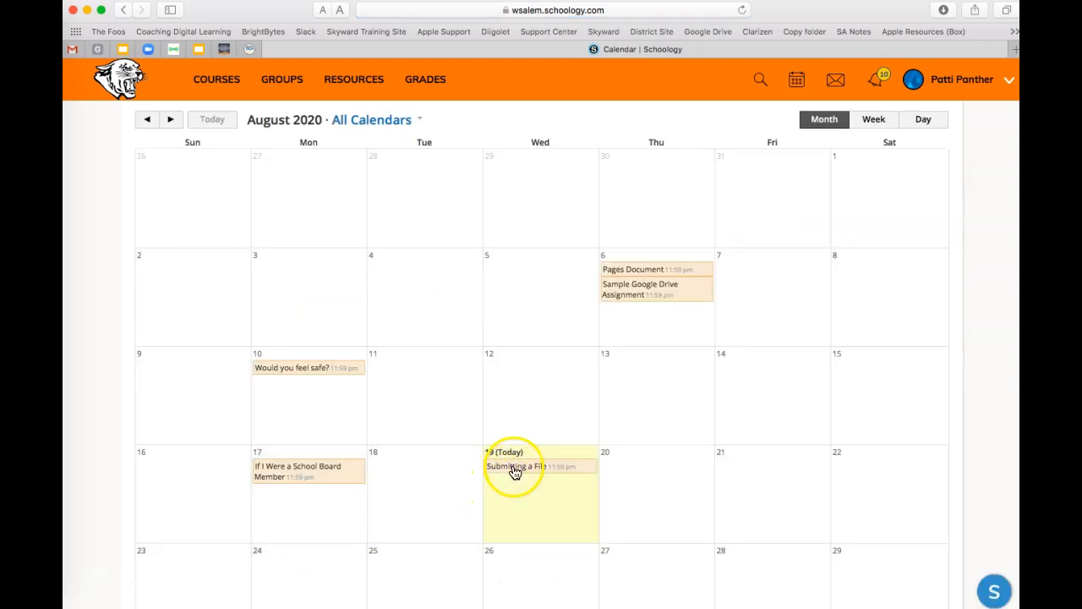
pyautogui.click(215, 78)
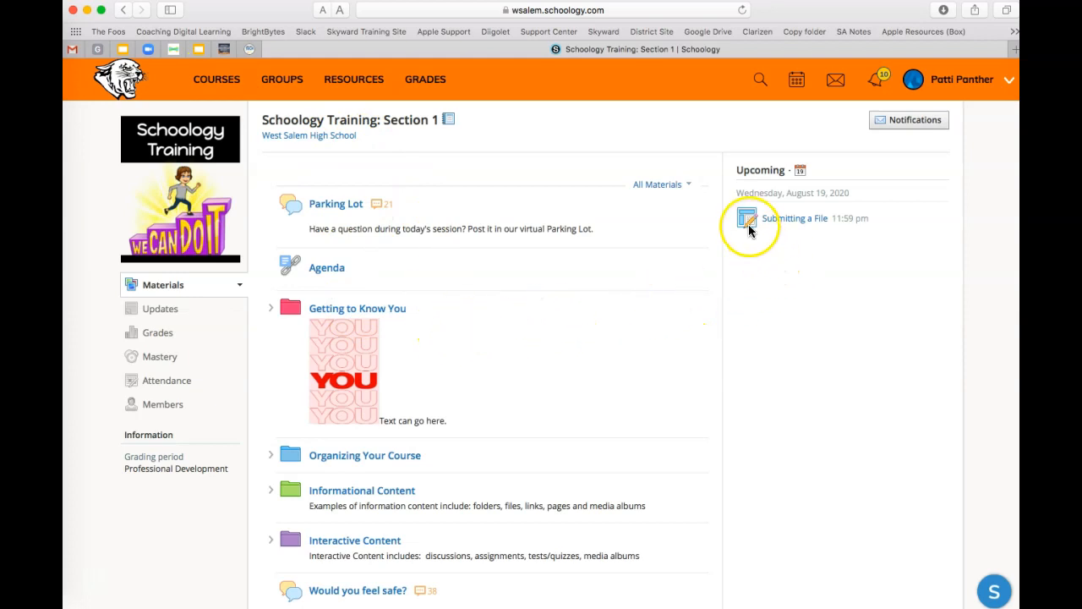
pyautogui.moveTo(797, 223)
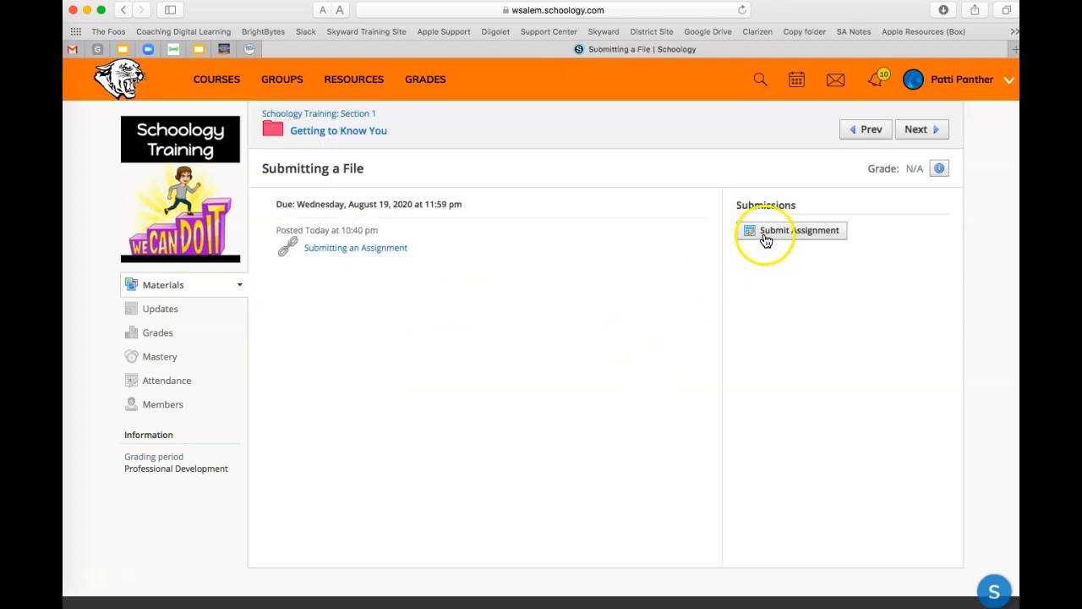
pyautogui.moveTo(798, 230)
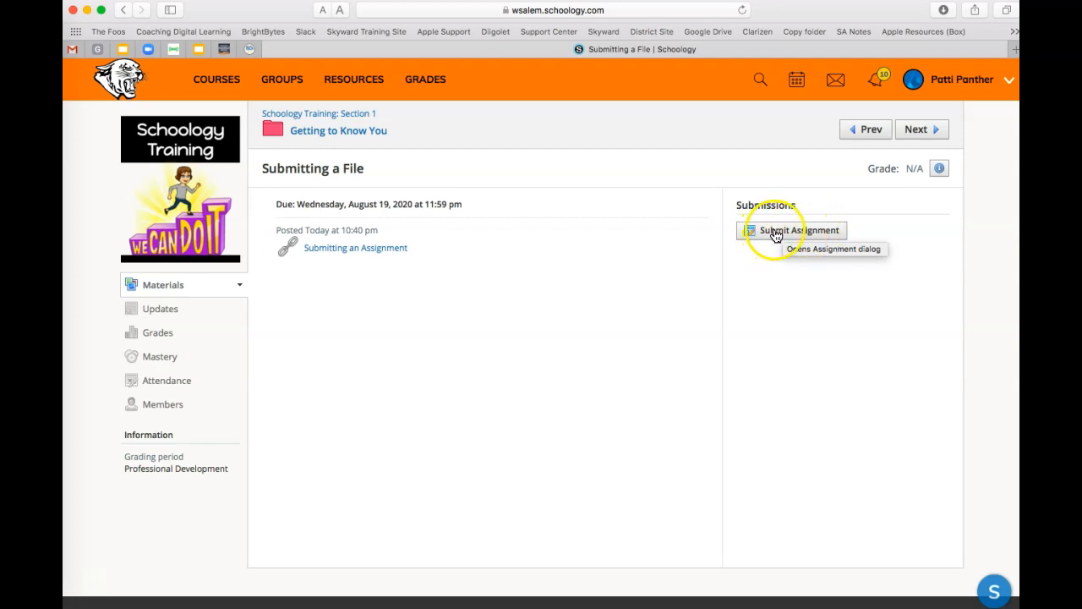
# Click Submit Assignment repeatedly until the upload dialog with file upload and comment box loads.
pyautogui.click(797, 230)
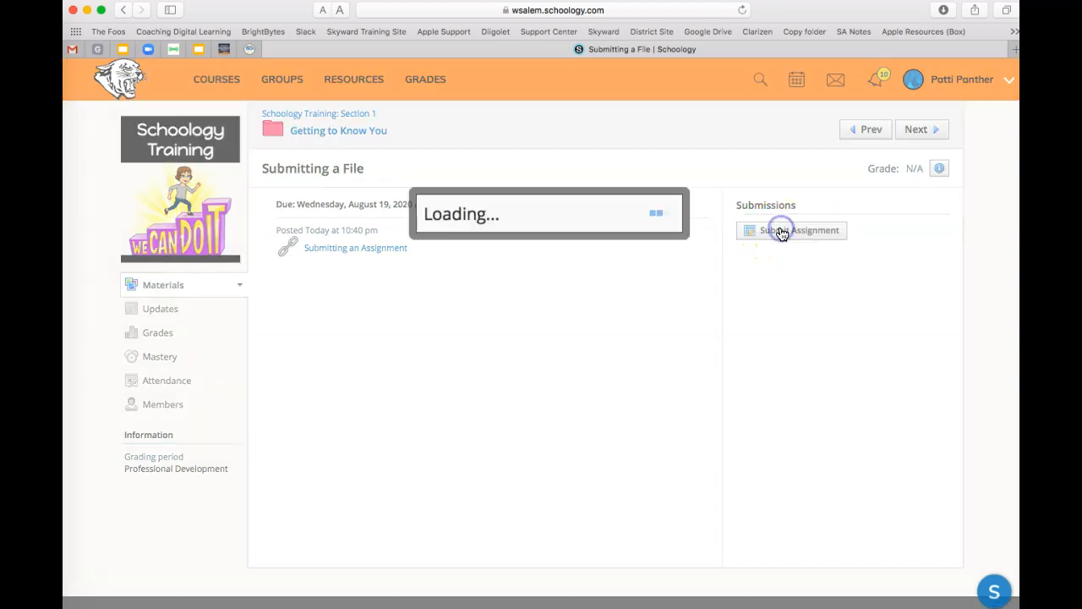
pyautogui.click(800, 230)
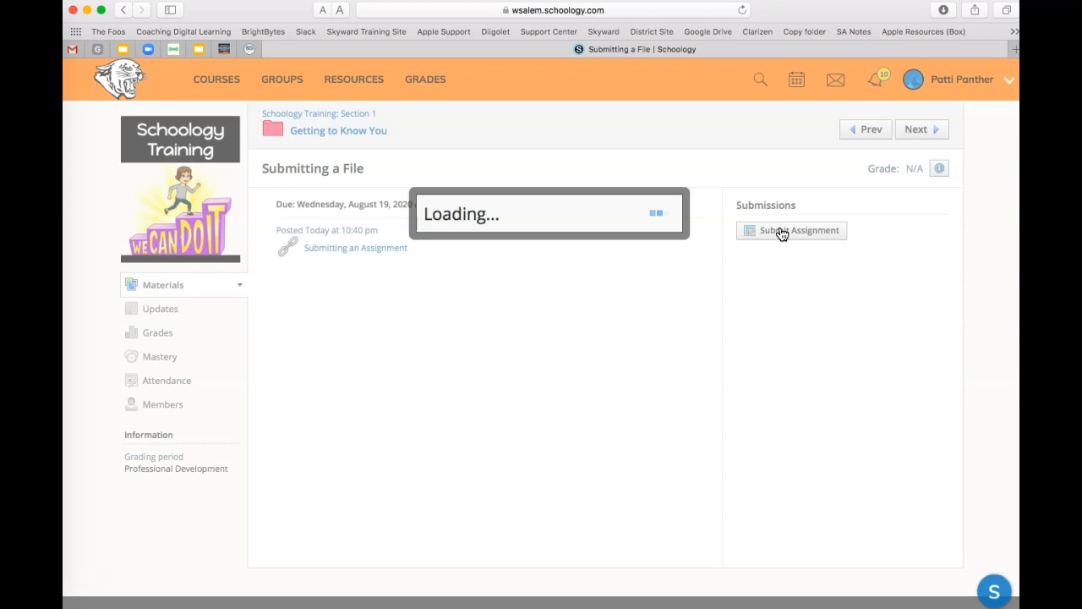
pyautogui.click(799, 230)
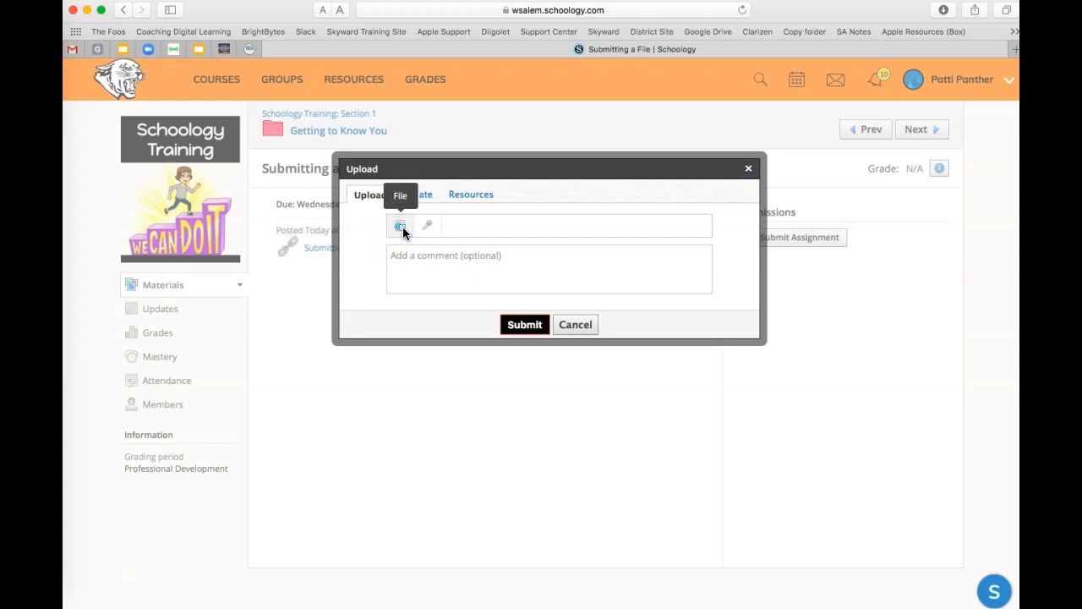
# Upload notifications meme.jpg from the Downloads folder into the submission dialog.
pyautogui.click(400, 225)
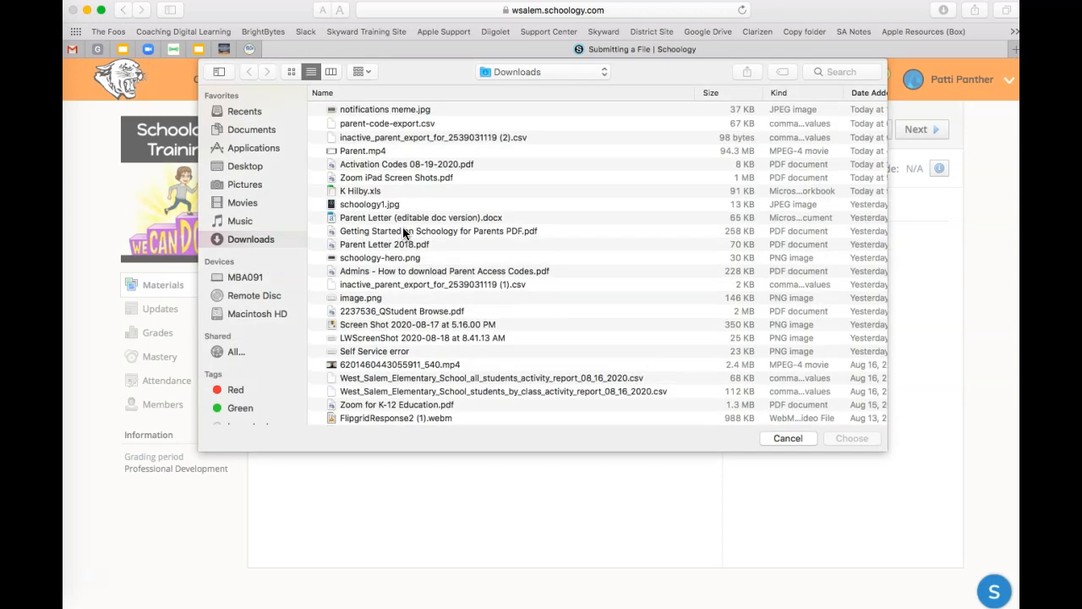
pyautogui.click(386, 109)
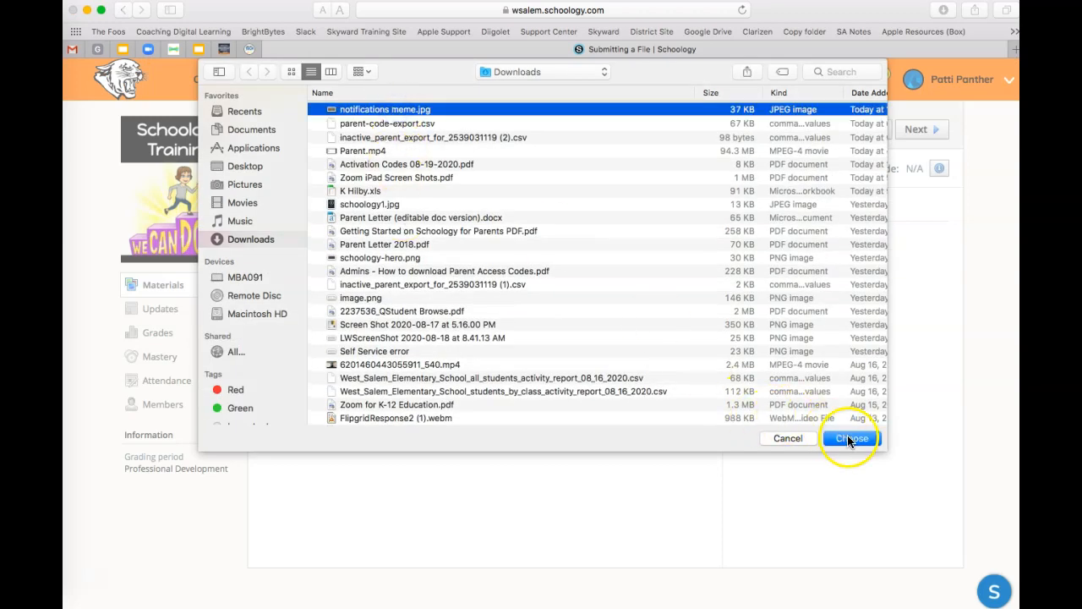
pyautogui.click(852, 438)
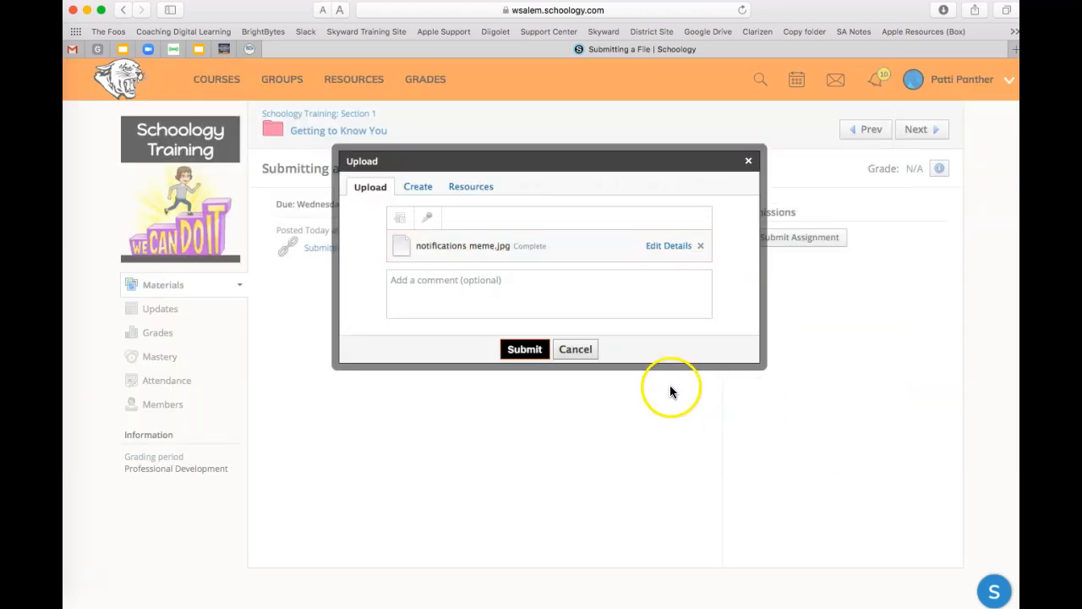
pyautogui.click(524, 349)
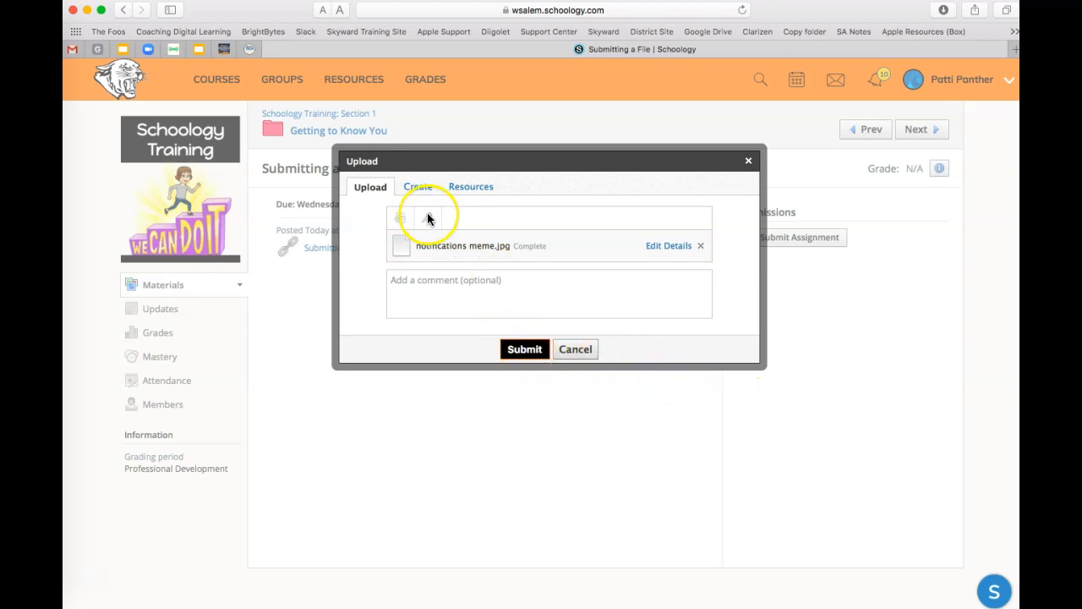
pyautogui.click(418, 186)
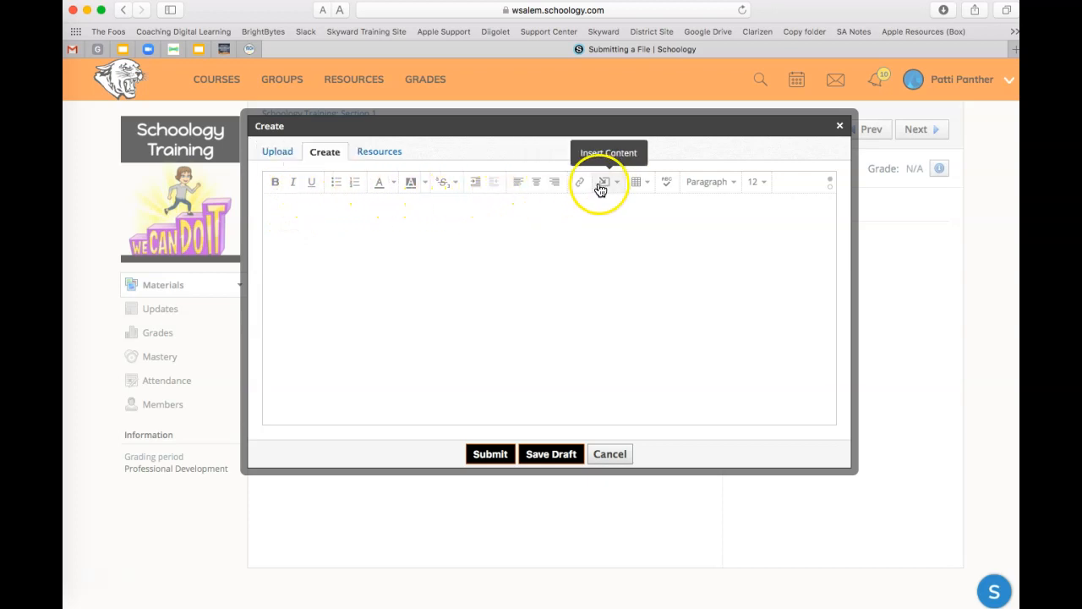
pyautogui.click(603, 181)
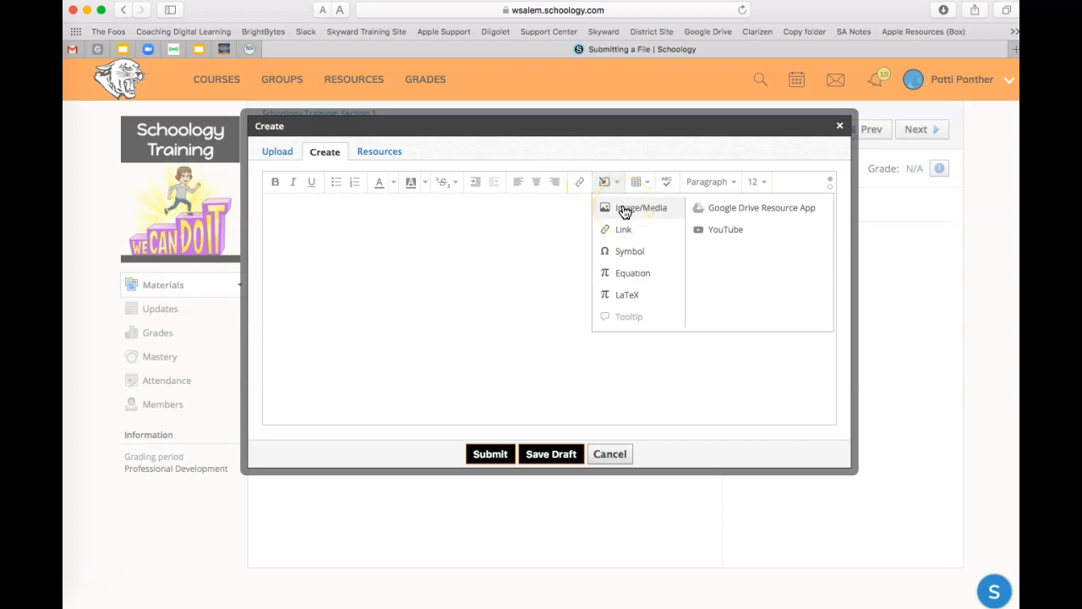
pyautogui.moveTo(636, 181)
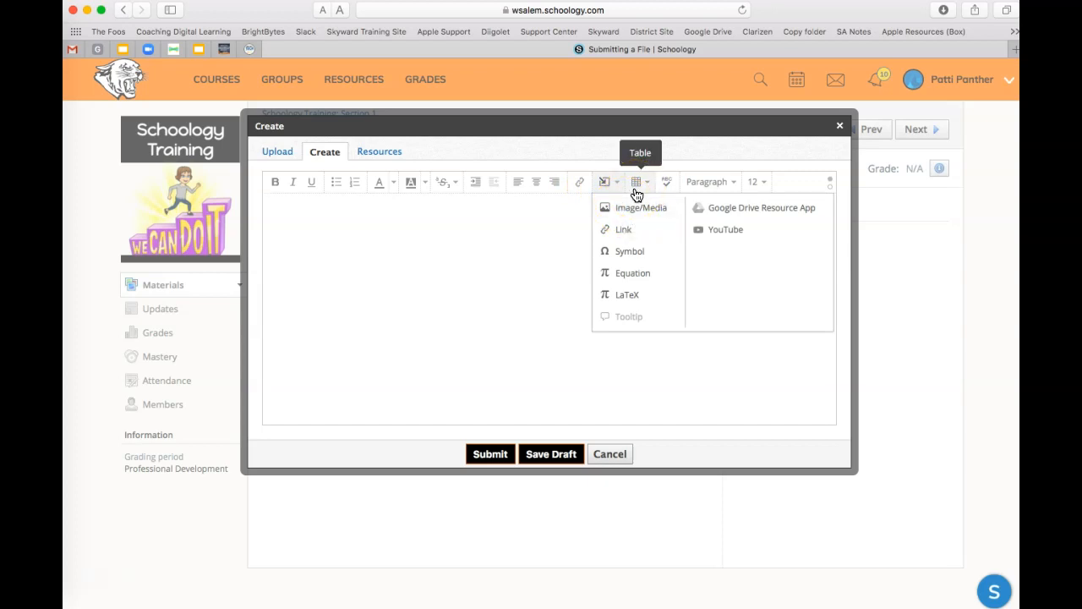
pyautogui.moveTo(710, 194)
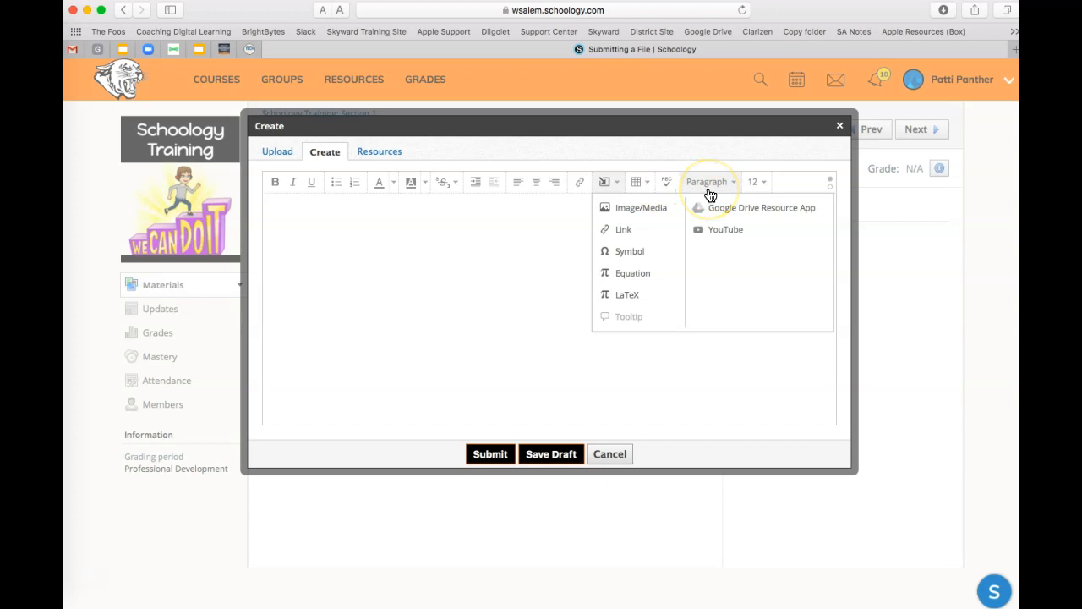
pyautogui.moveTo(522, 350)
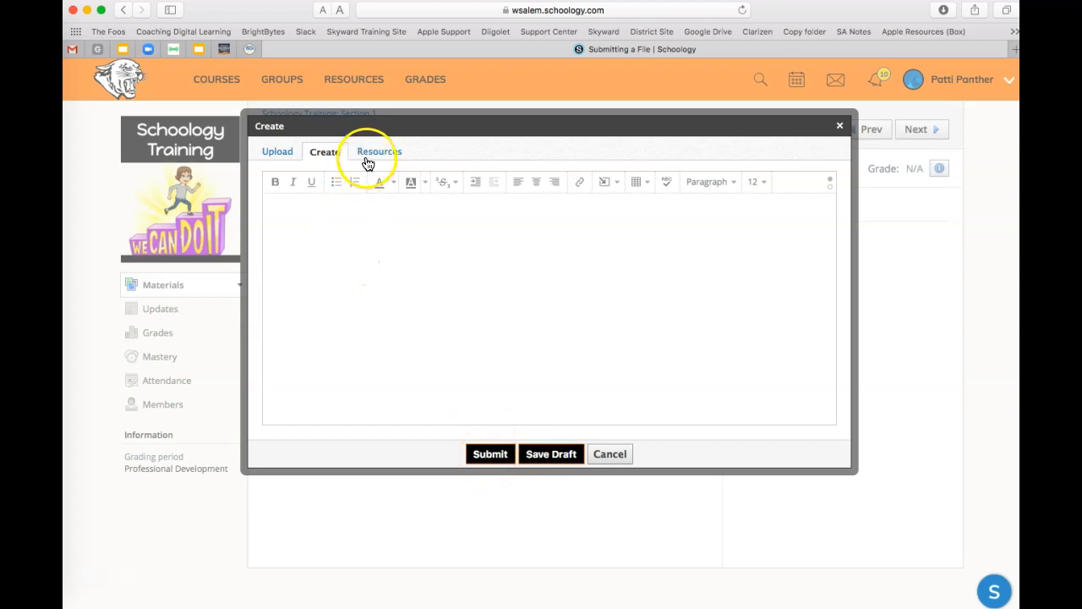
# Open the Google Drive resource app from the Resources tab's Apps section.
pyautogui.click(379, 151)
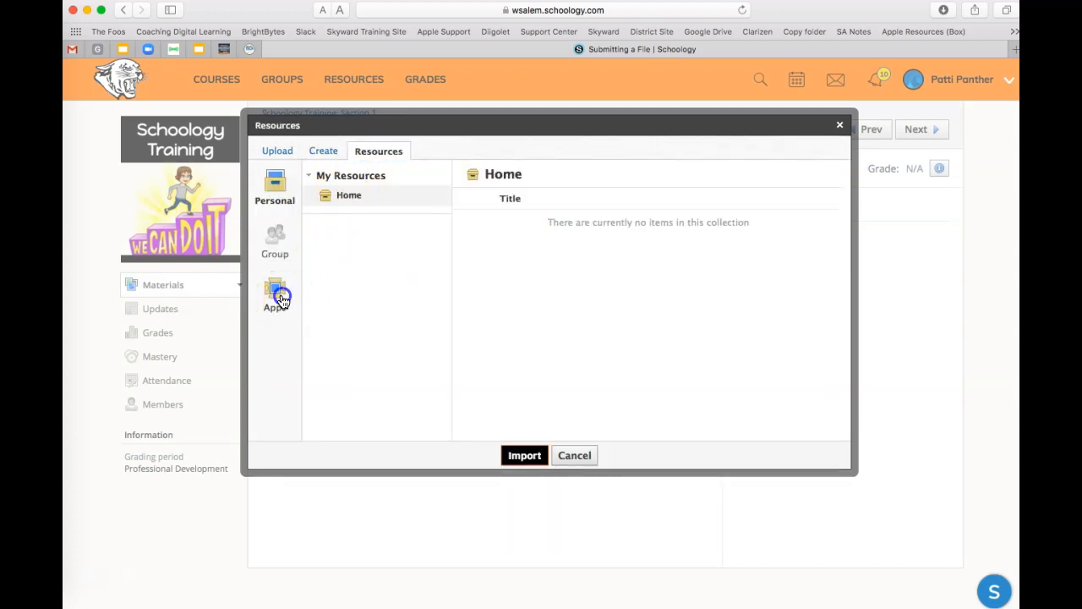
pyautogui.click(274, 292)
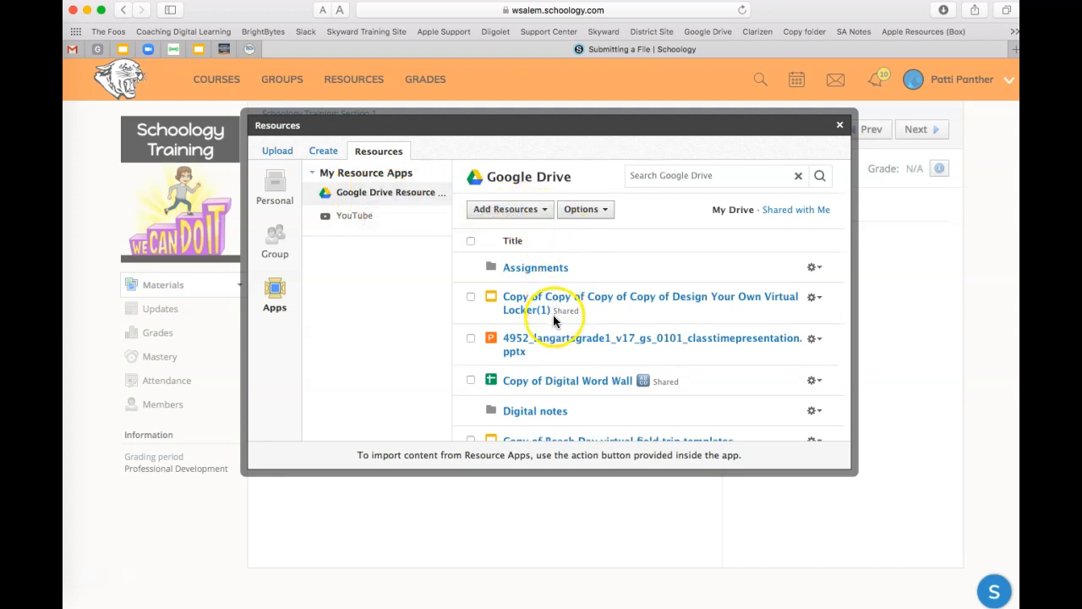
pyautogui.moveTo(561, 270)
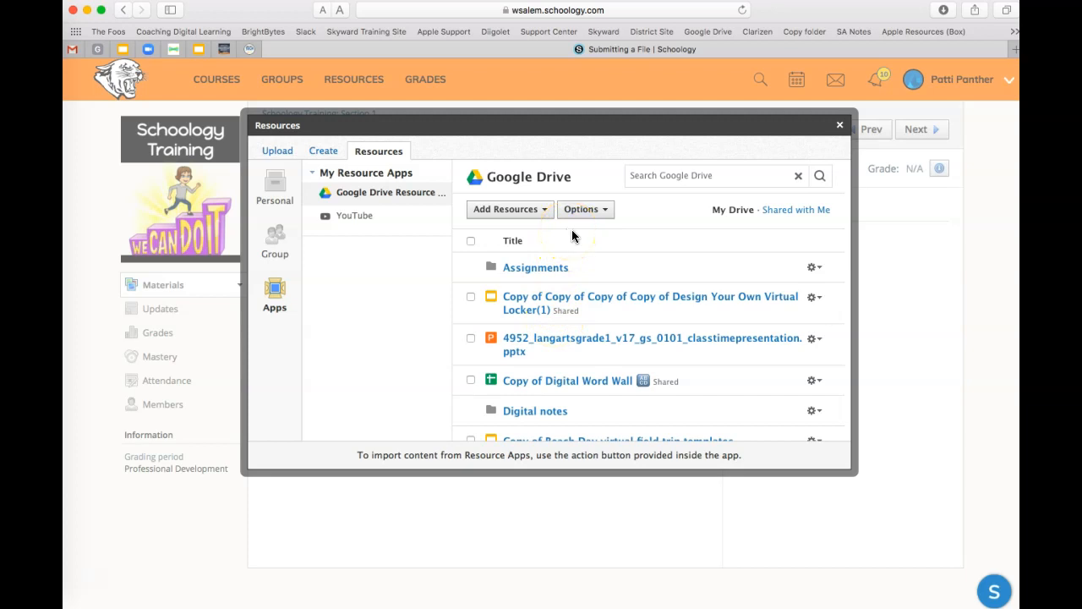
pyautogui.moveTo(599, 218)
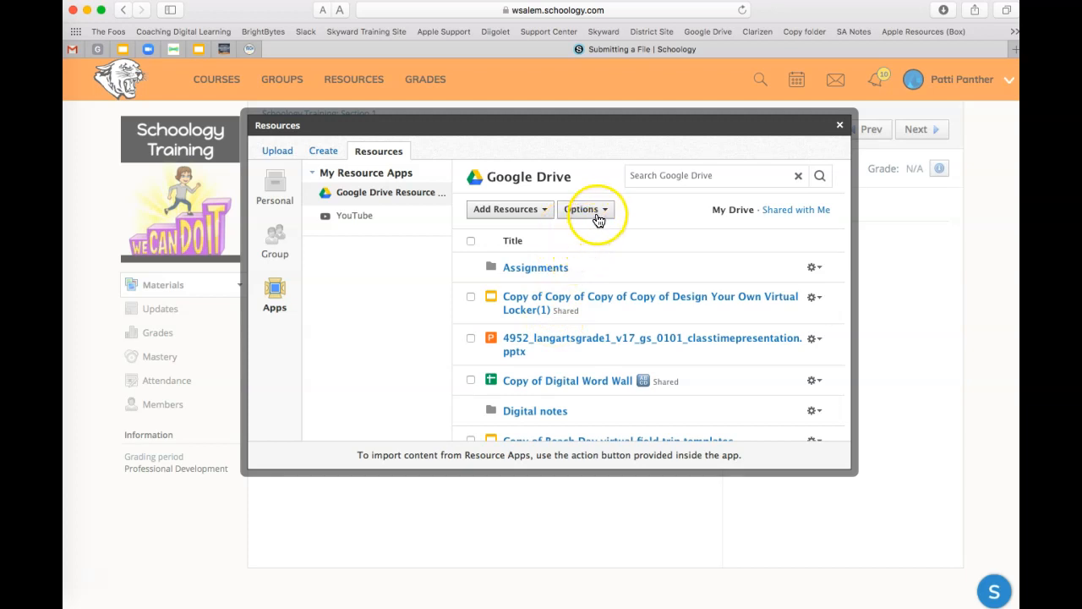
# Connect Google Drive to the School Account through Options > Account Settings.
pyautogui.click(582, 208)
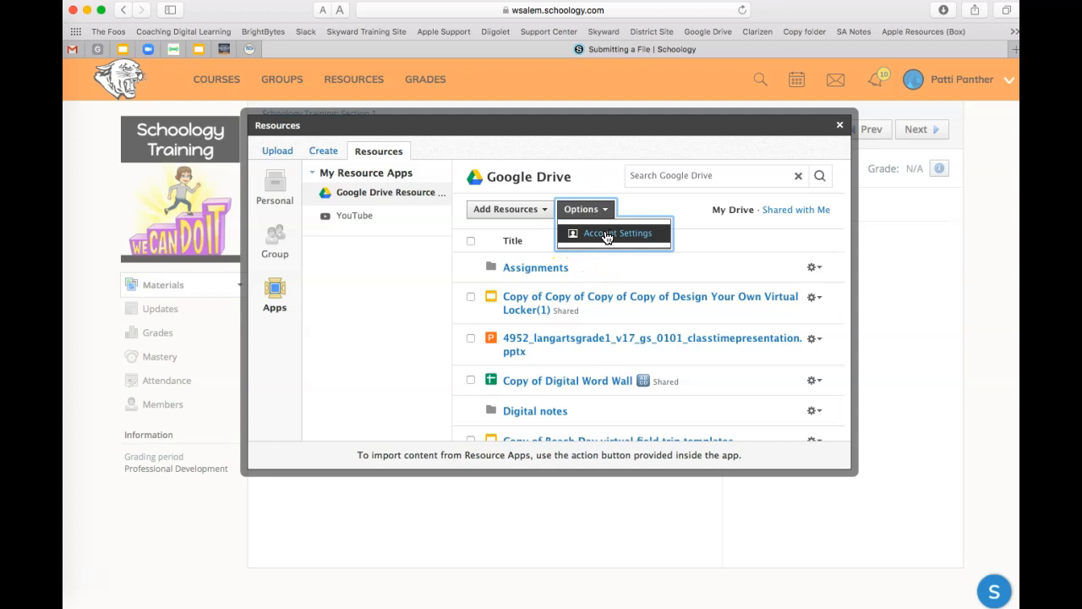
pyautogui.click(617, 232)
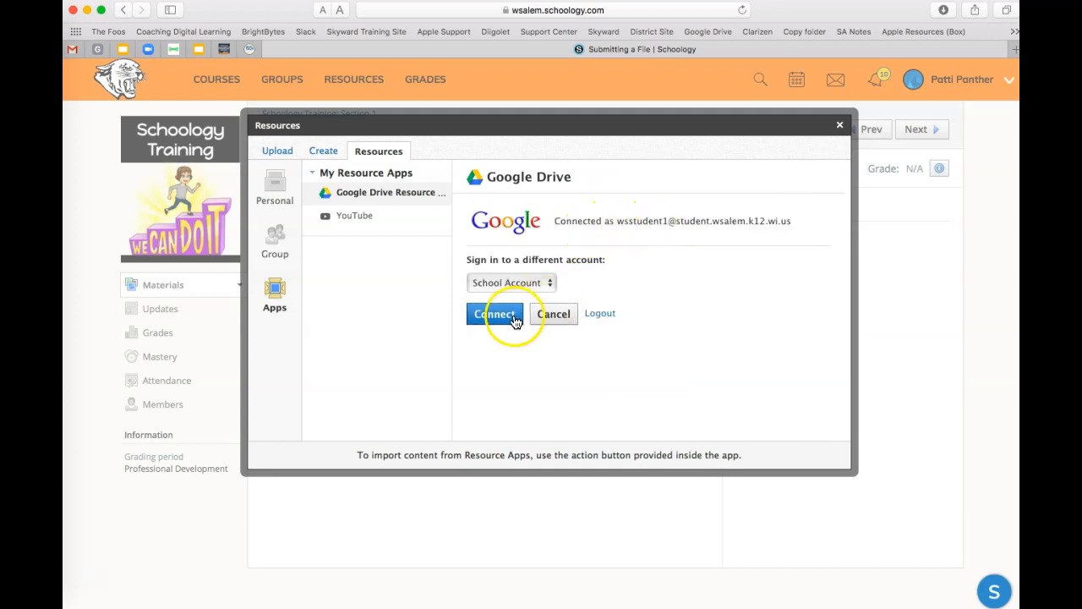
pyautogui.click(494, 314)
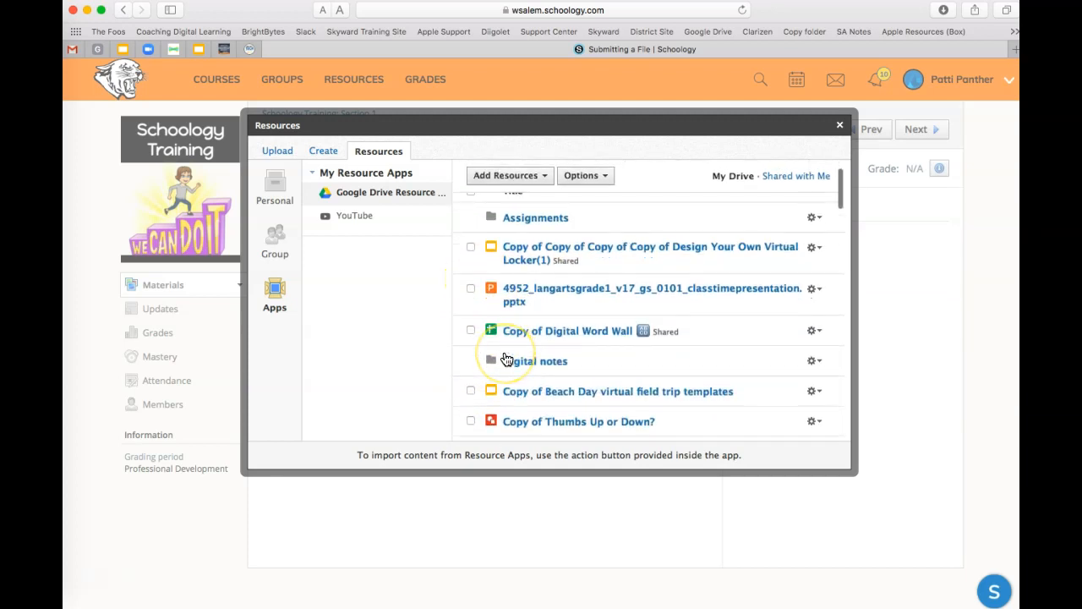
# Select Copy of Thumbs Up or Down? in the Drive list and import it.
pyautogui.scroll(-3)
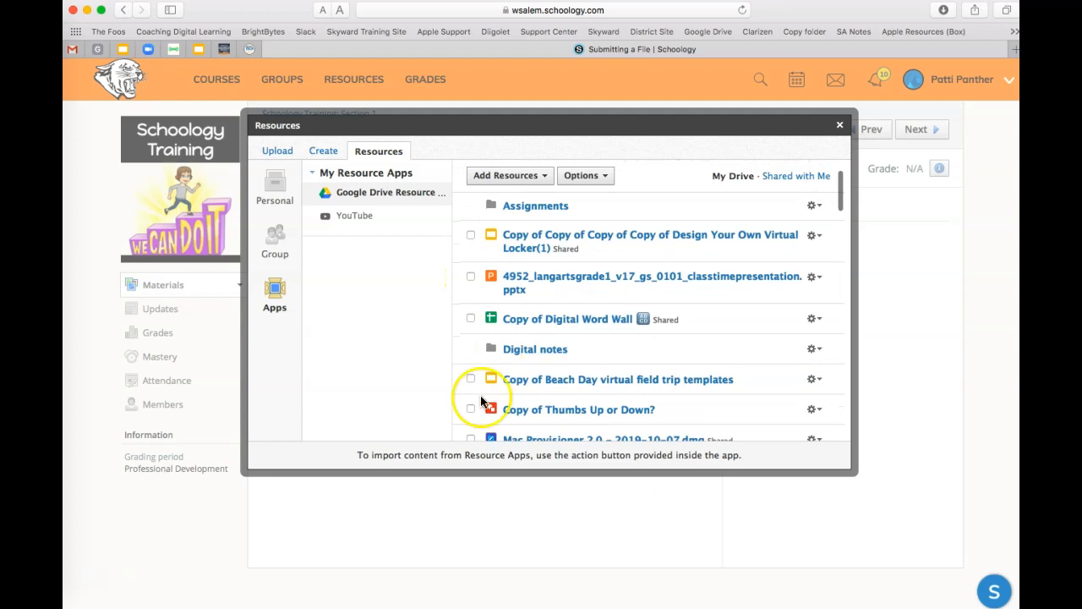
pyautogui.click(471, 409)
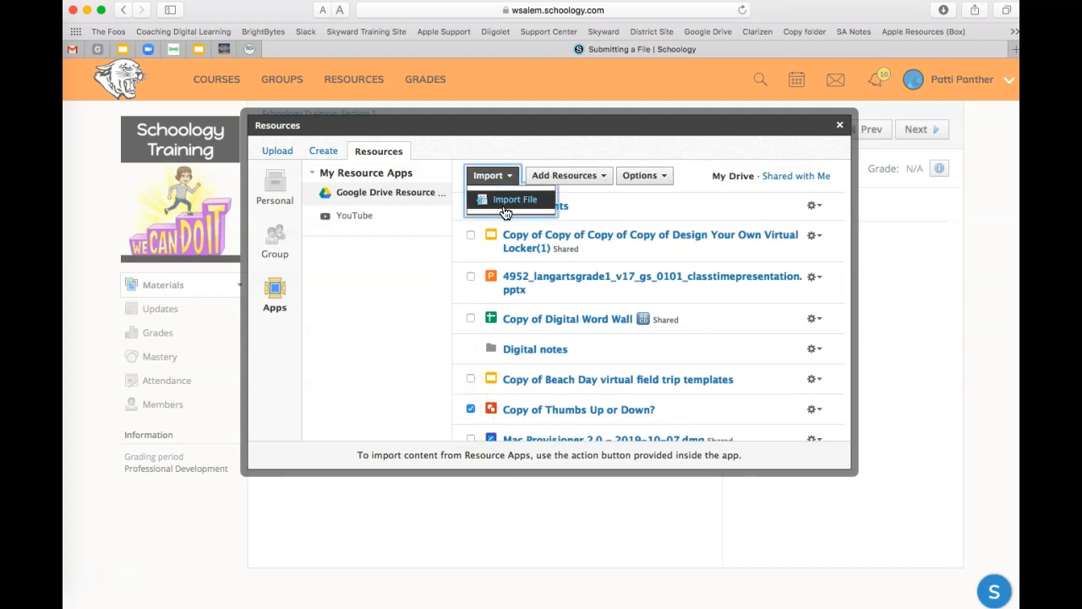
pyautogui.click(515, 198)
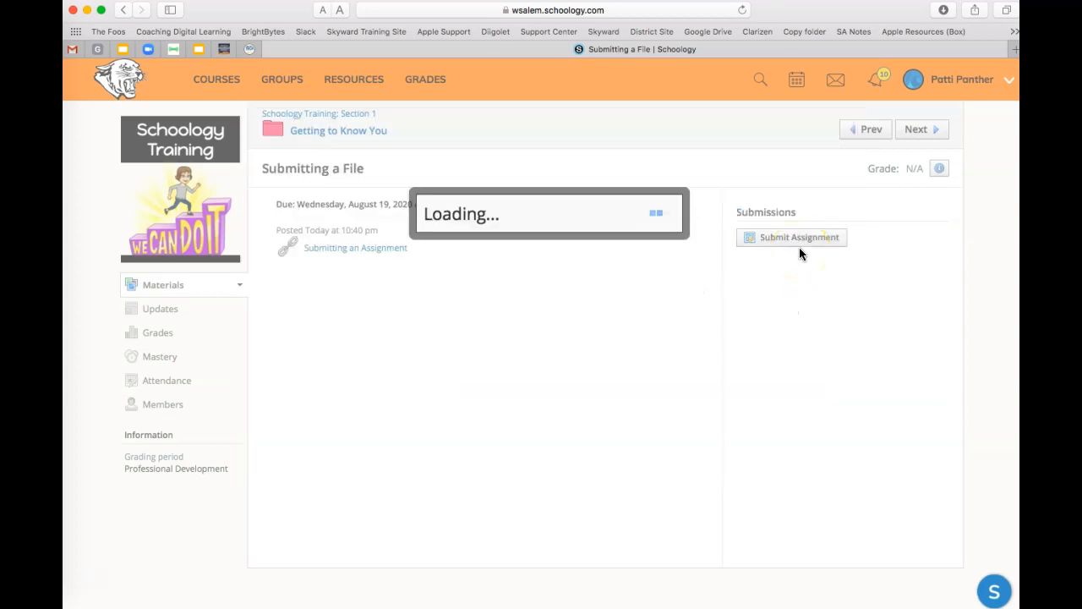
# Confirm the Submissions panel shows Assignment submitted, 1 item, On time.
pyautogui.click(792, 237)
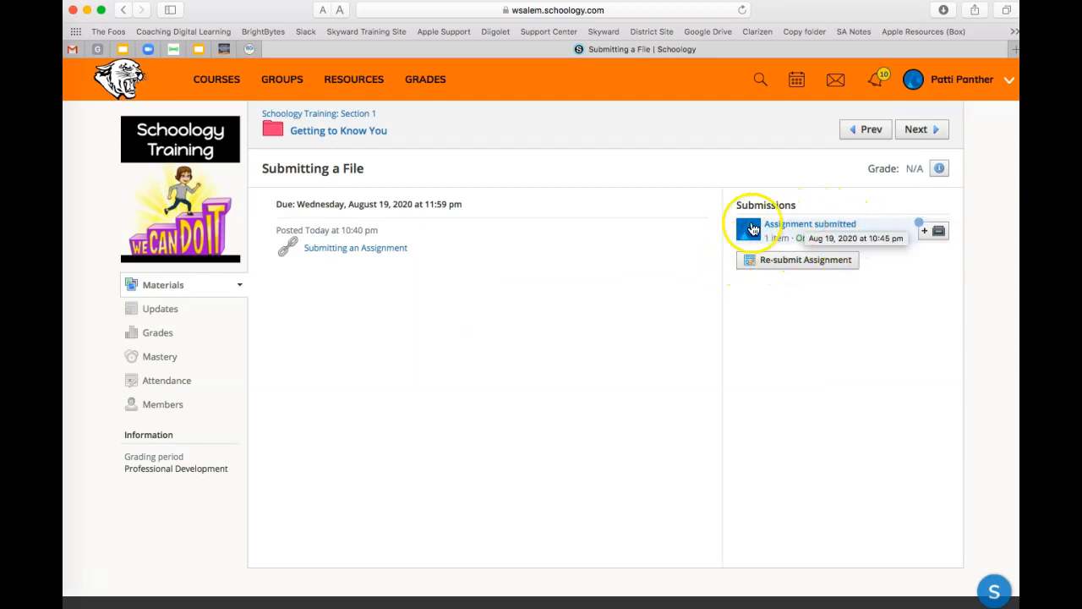
pyautogui.moveTo(778, 251)
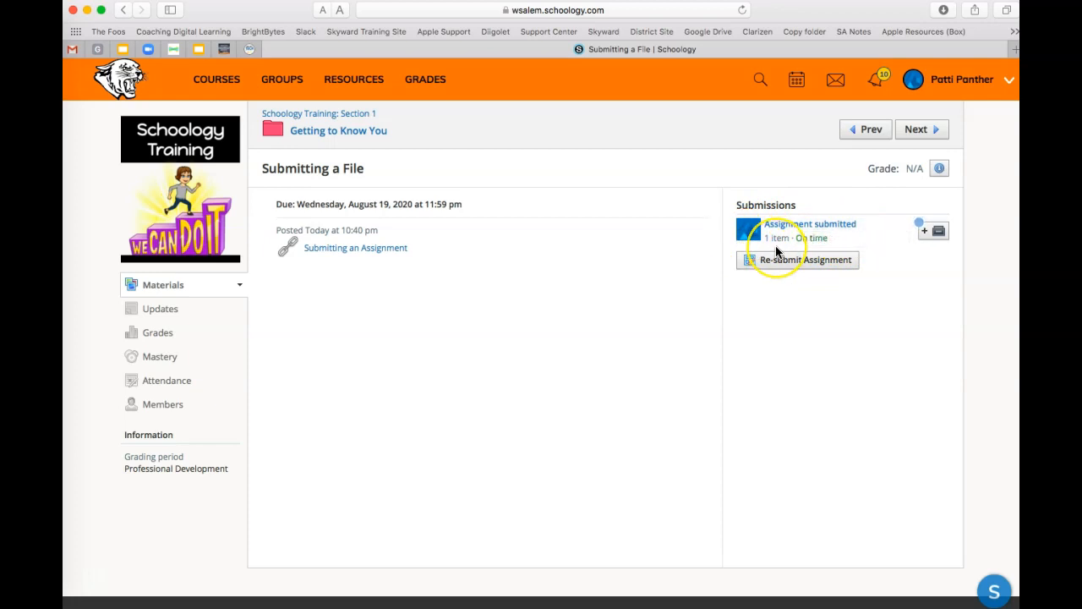